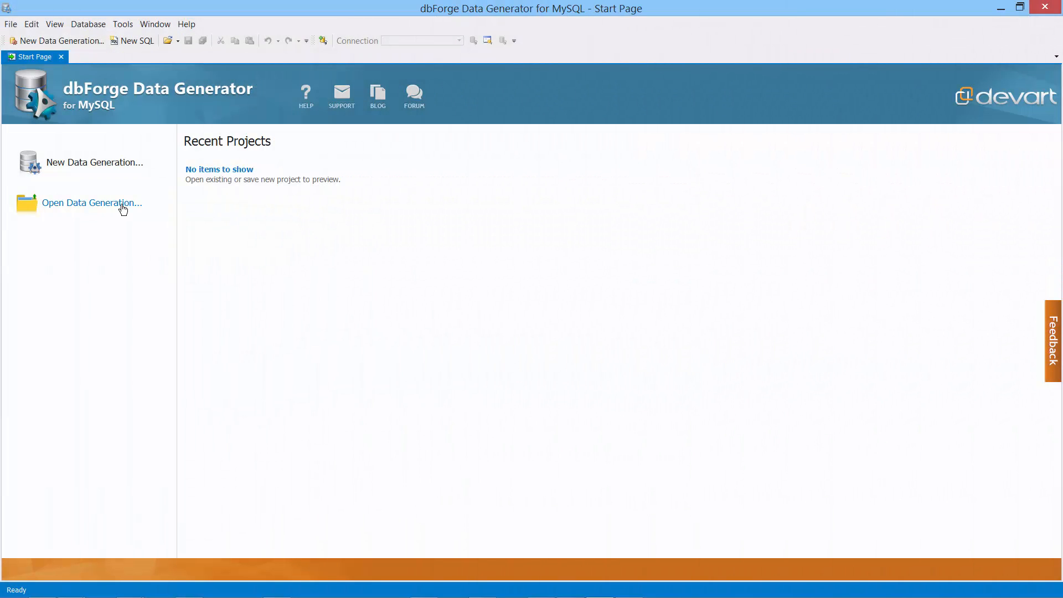
pyautogui.moveTo(107, 168)
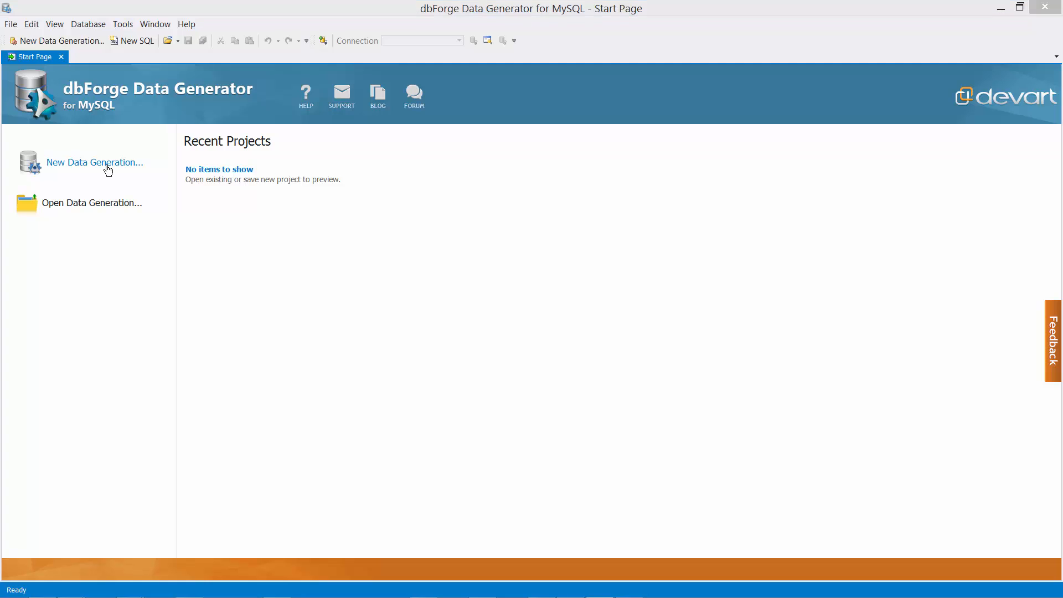
# Step: Create a data generation project on the test_sakila.db:3308 connection with 100 rows per table
pyautogui.click(95, 162)
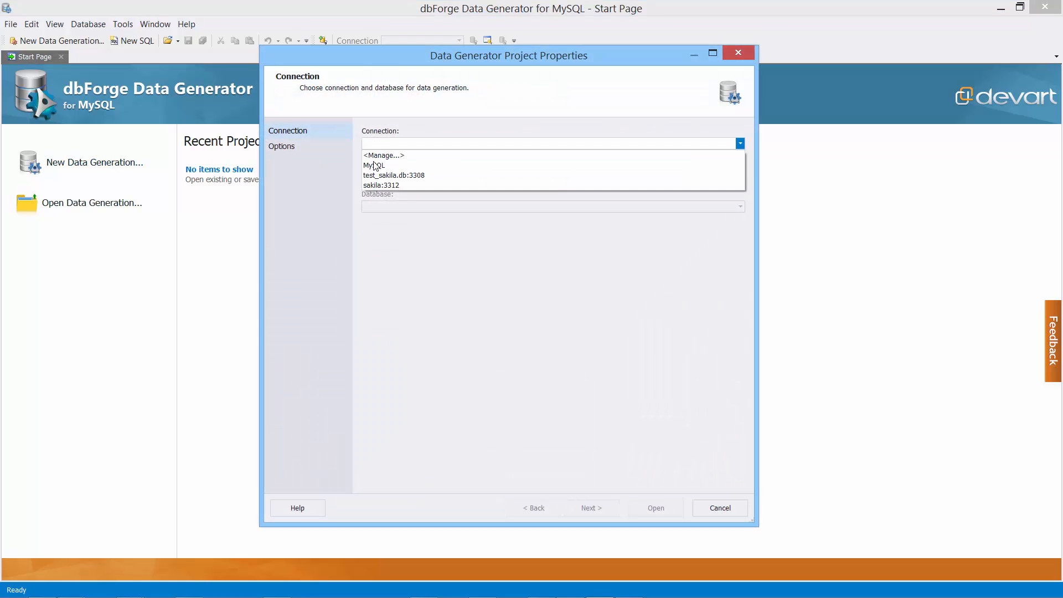
pyautogui.click(393, 175)
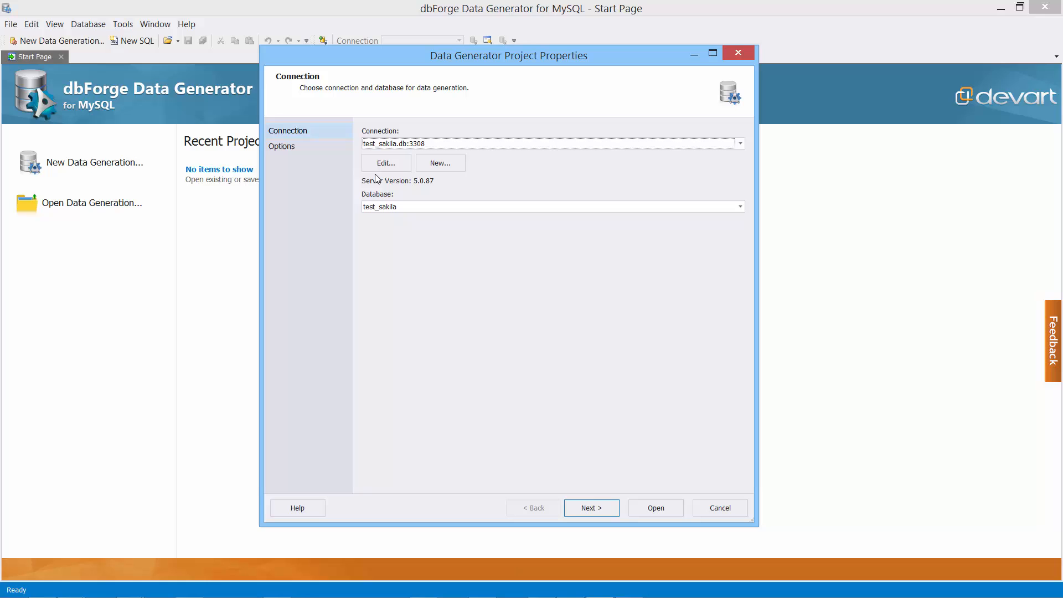
pyautogui.moveTo(281, 146)
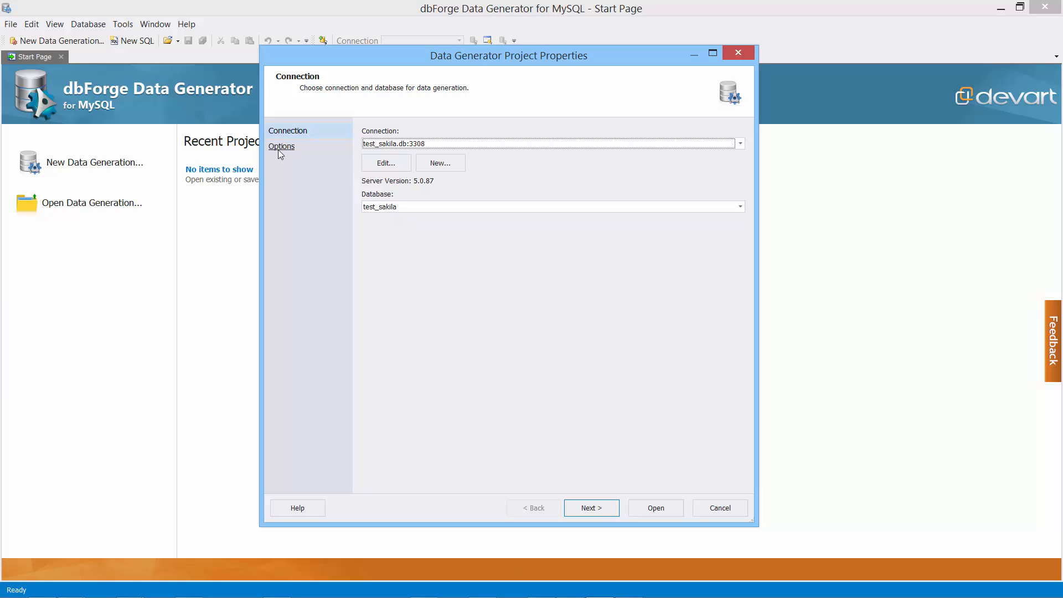
pyautogui.click(281, 146)
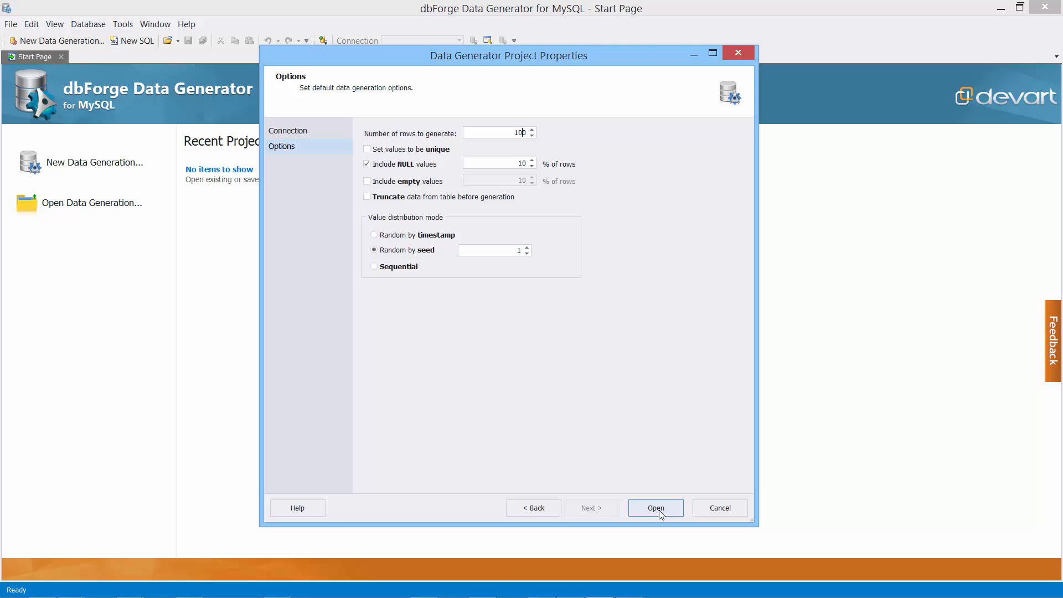
pyautogui.click(654, 507)
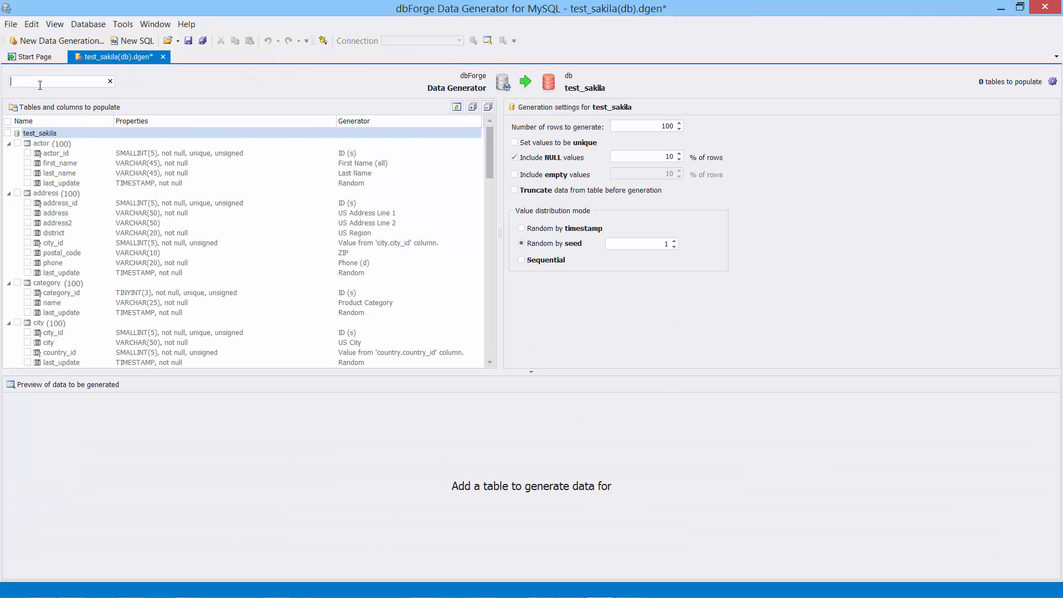
# Step: Filter tables by 'add' and include the address table plus its parent city table
pyautogui.write('add')
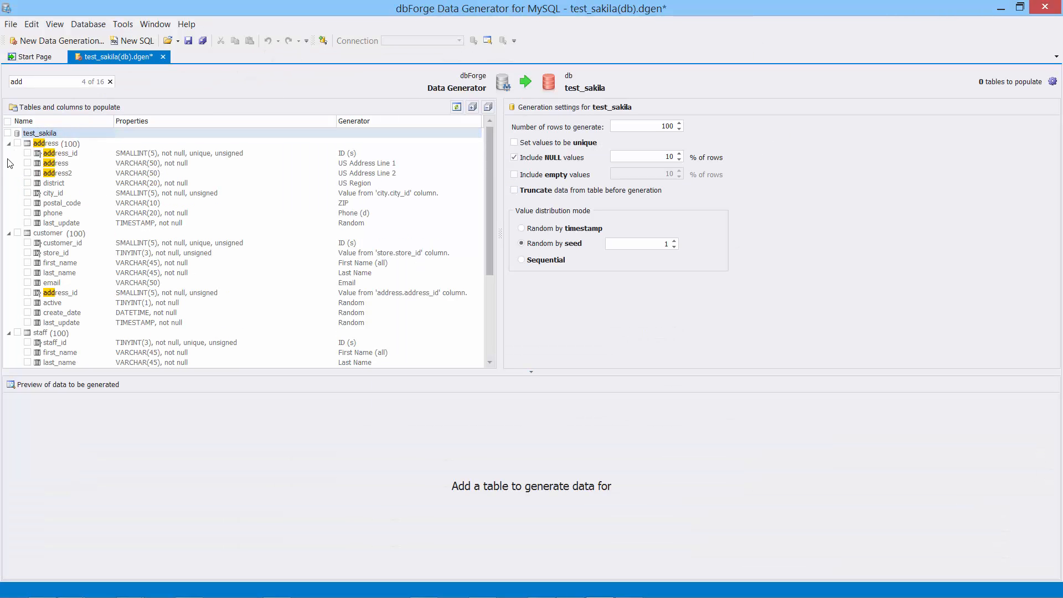
pyautogui.click(18, 142)
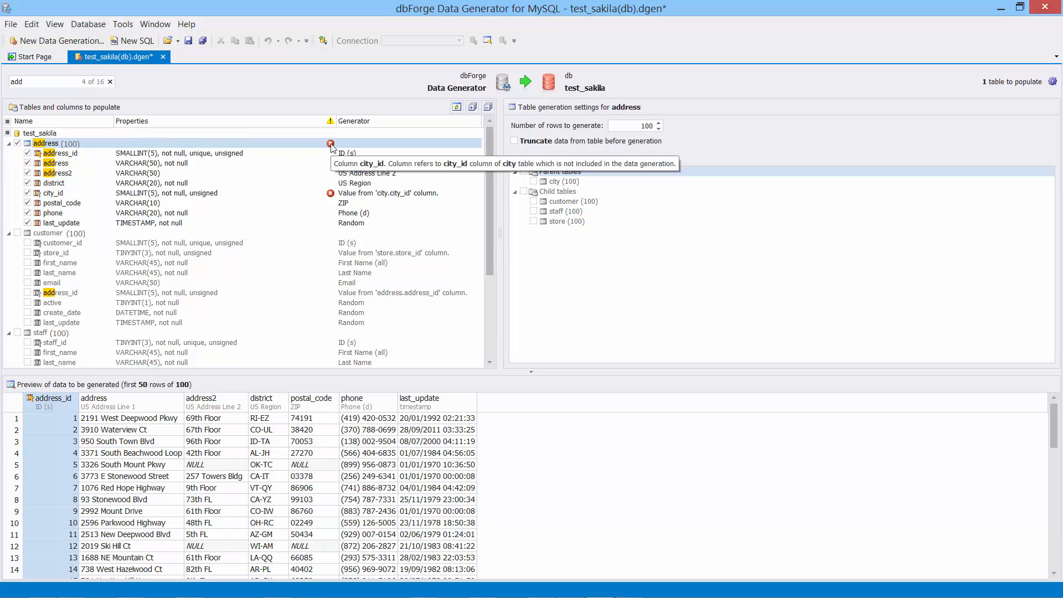
pyautogui.click(523, 172)
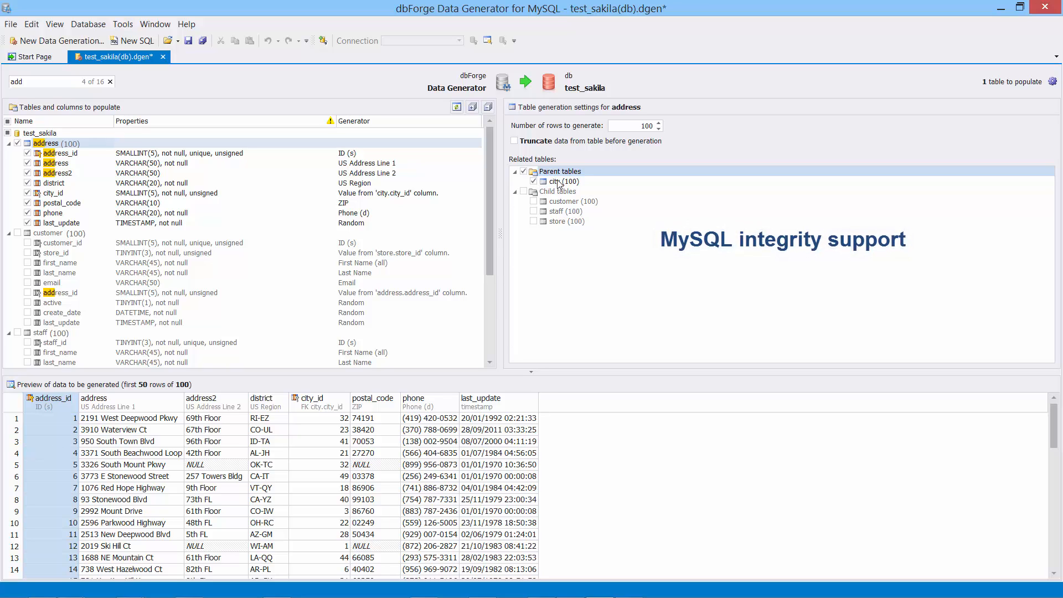
# Step: Clear the table filter and select the city table to preview its generation settings
pyautogui.click(110, 82)
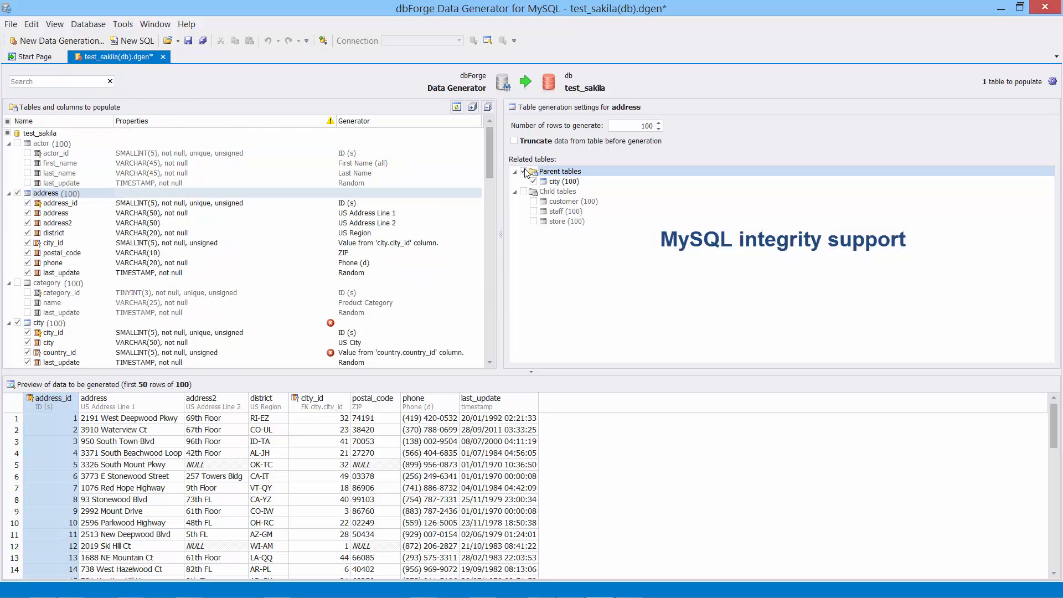
pyautogui.click(560, 181)
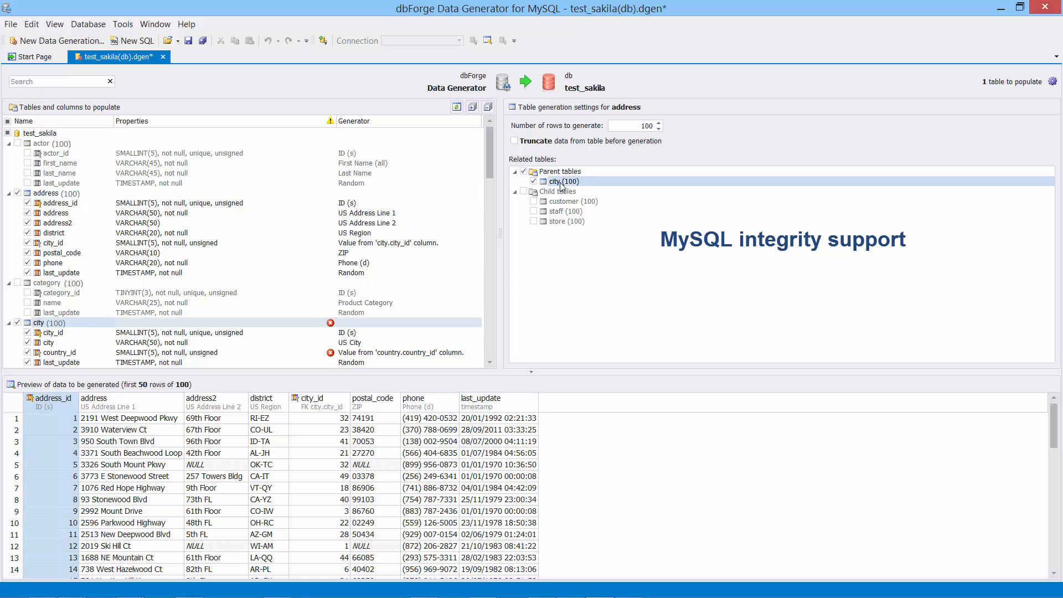
pyautogui.click(48, 323)
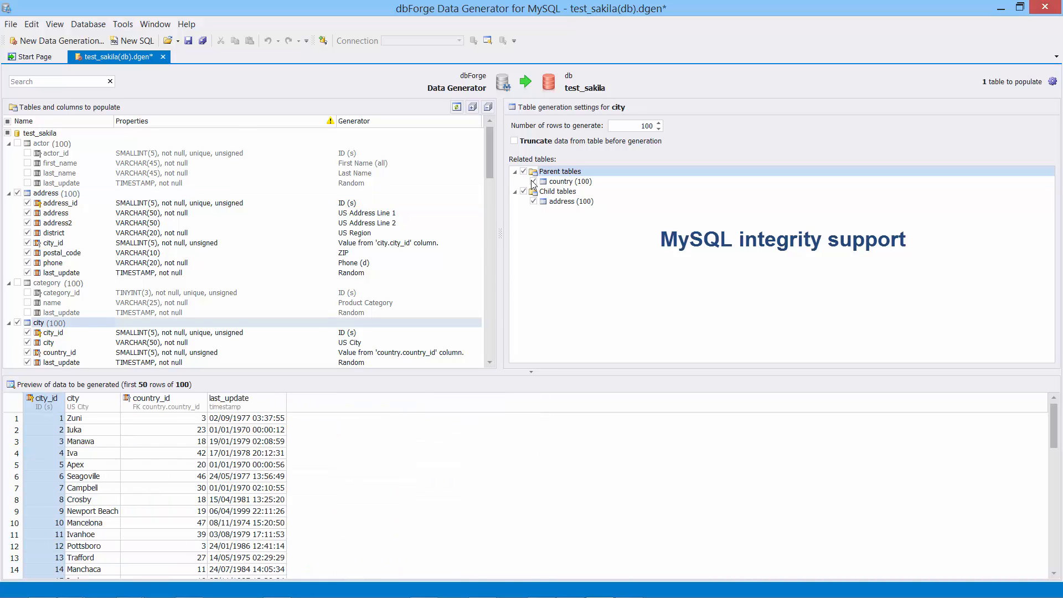
pyautogui.click(568, 181)
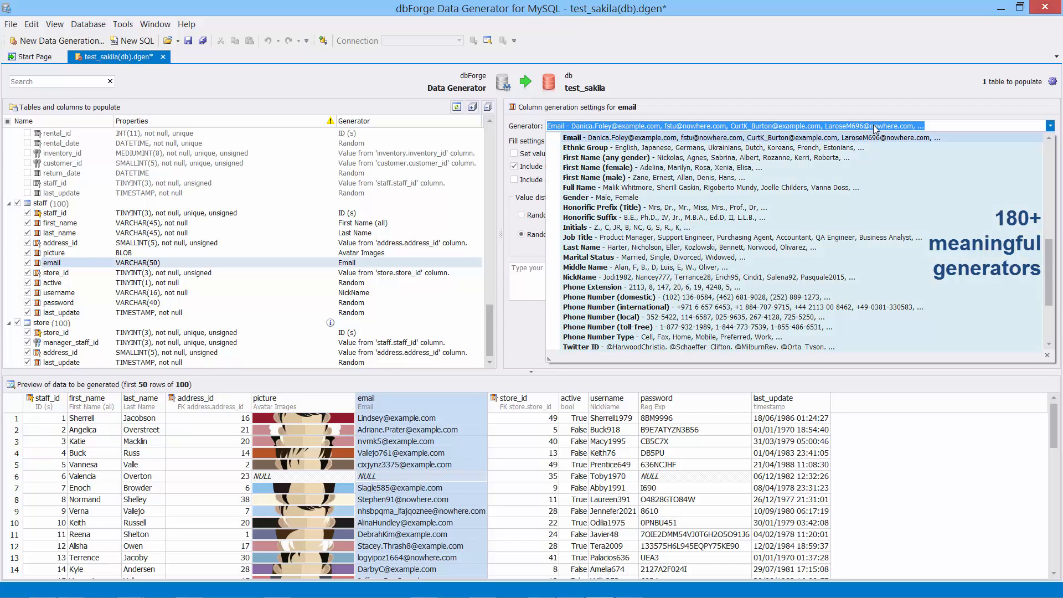
# Step: Switch the staff.email column's generator to Reg Exp
pyautogui.scroll(-3)
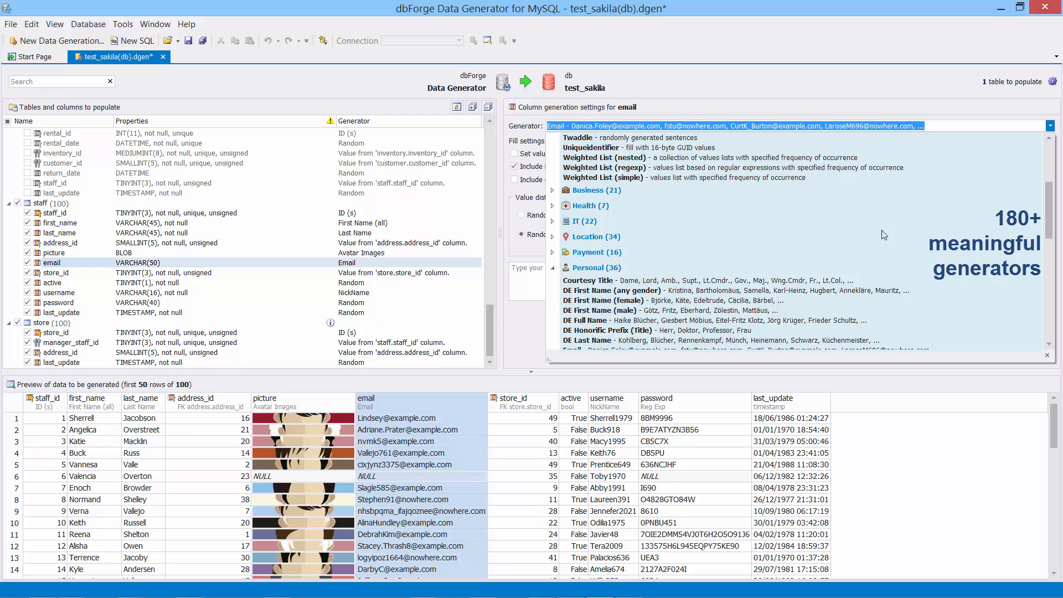
pyautogui.scroll(3)
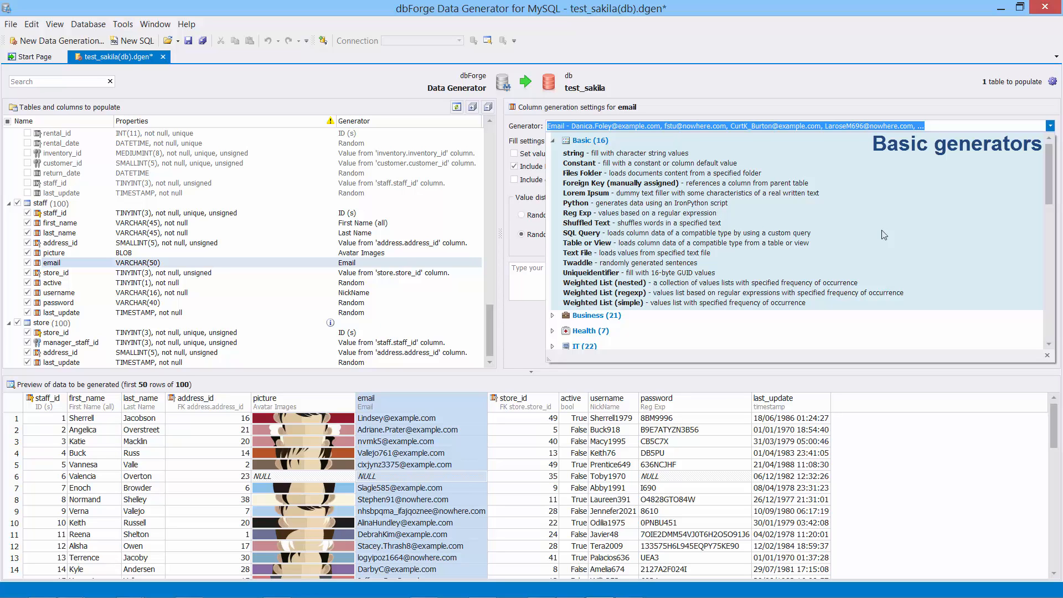
pyautogui.click(586, 213)
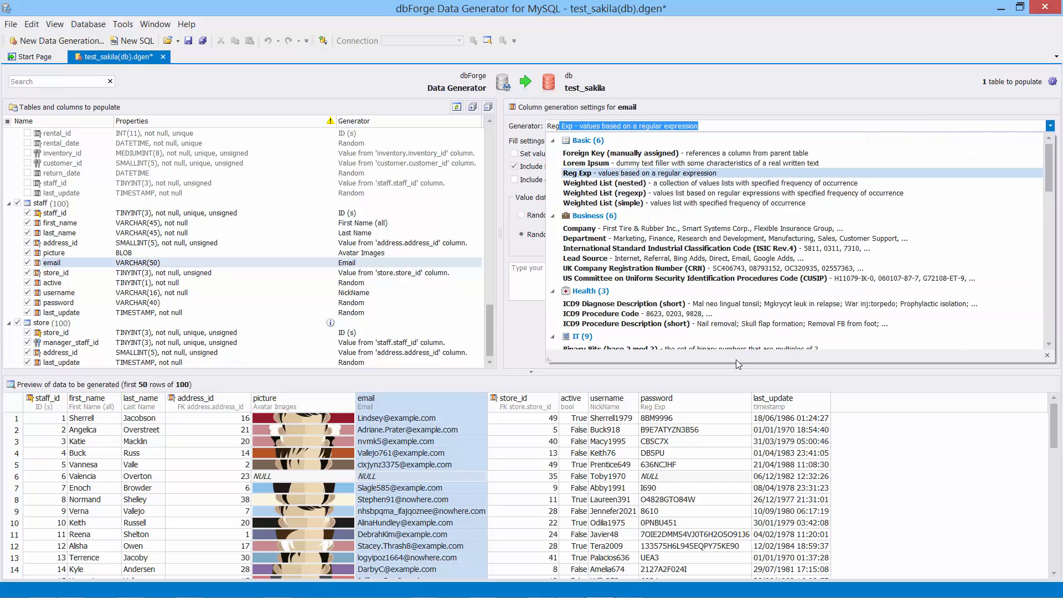
pyautogui.click(637, 173)
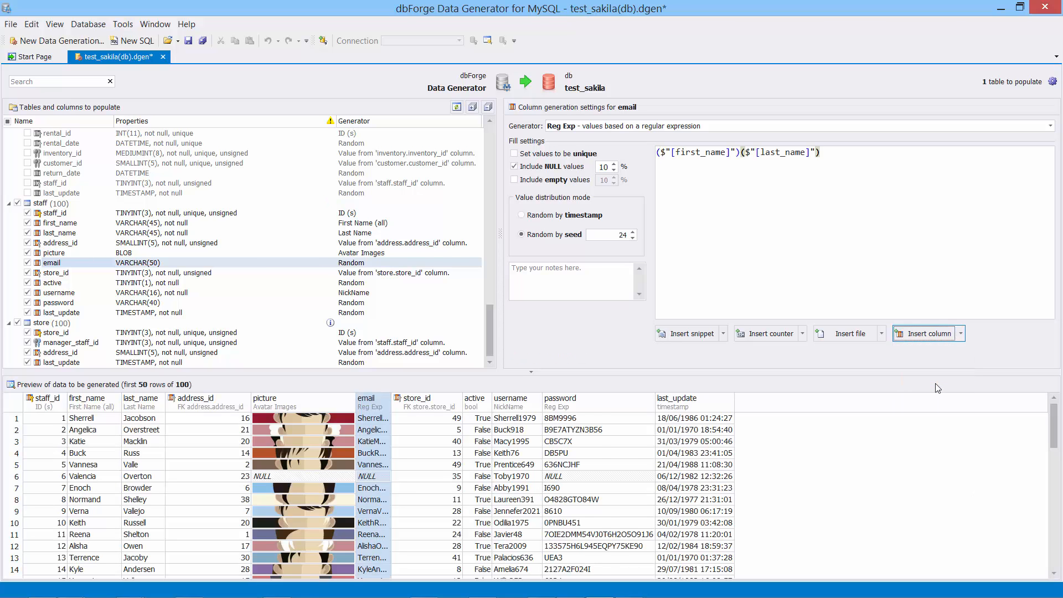
pyautogui.write('@nowhere.com')
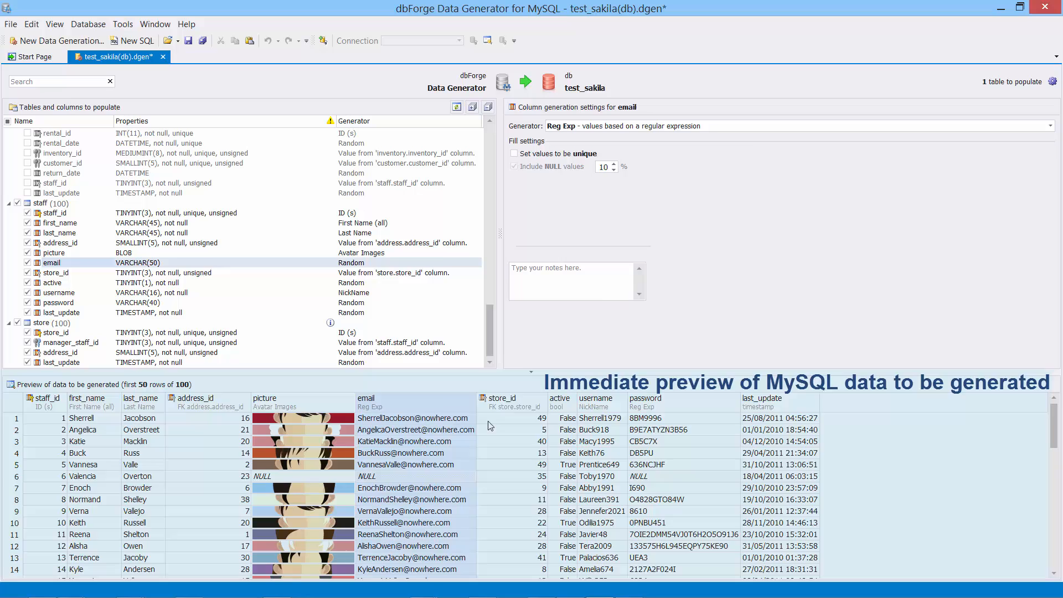
pyautogui.click(55, 272)
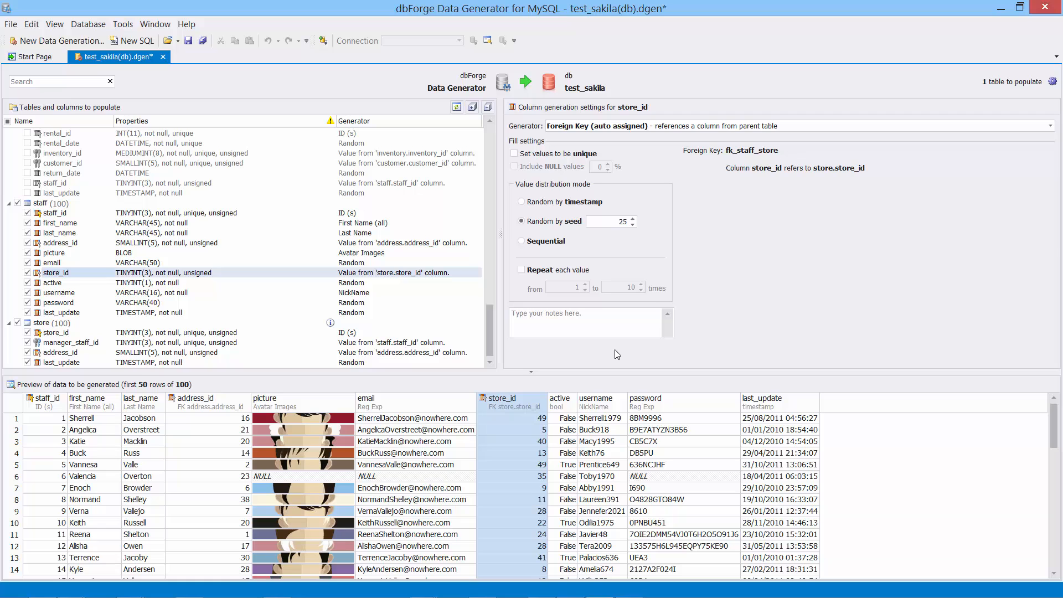
# Step: Show the bool generator settings for the staff.active column
pyautogui.click(51, 283)
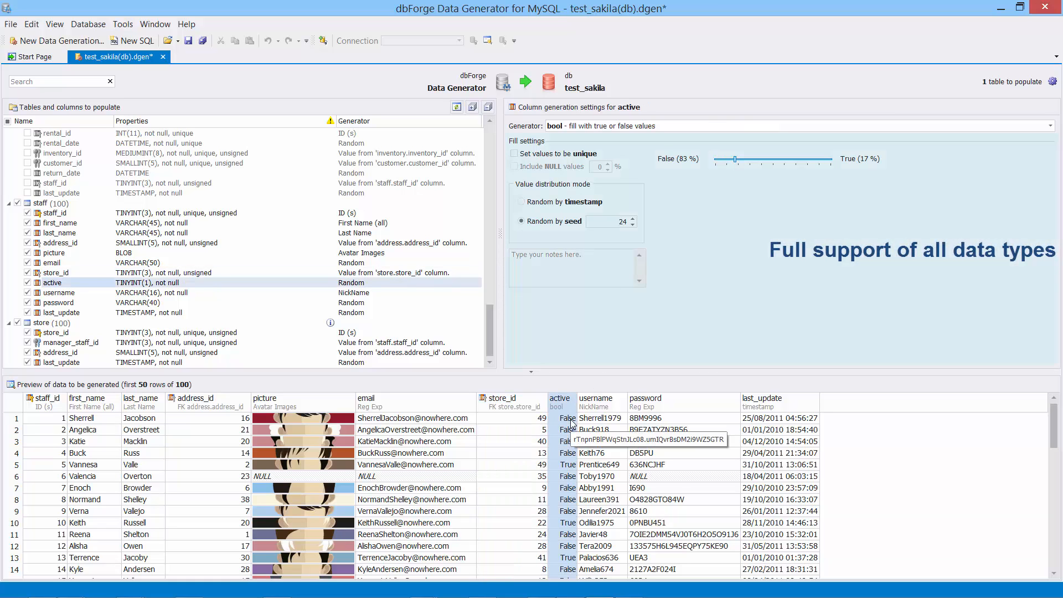
pyautogui.moveTo(775, 422)
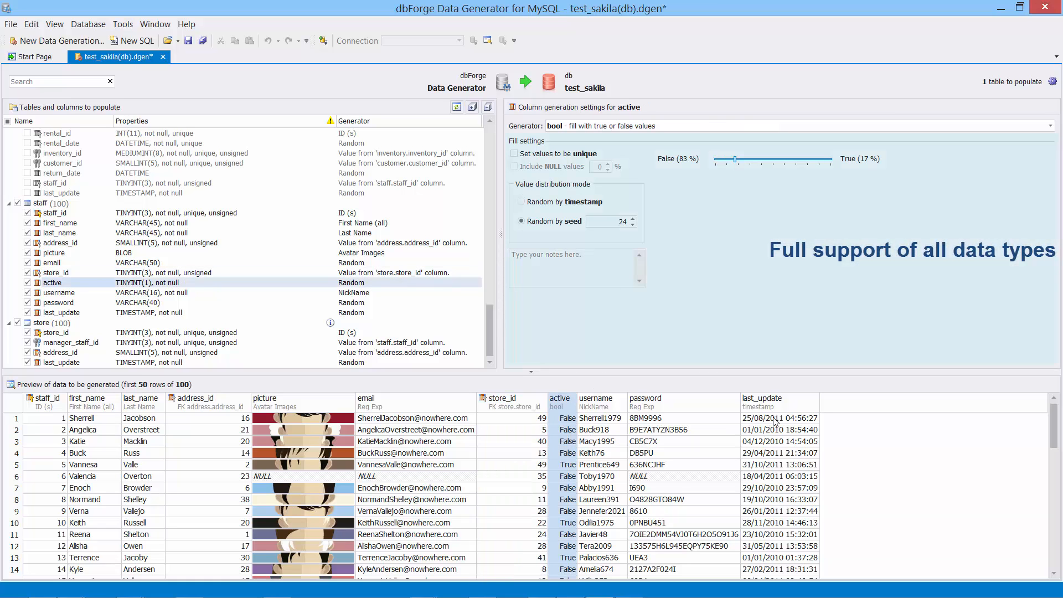
pyautogui.click(61, 312)
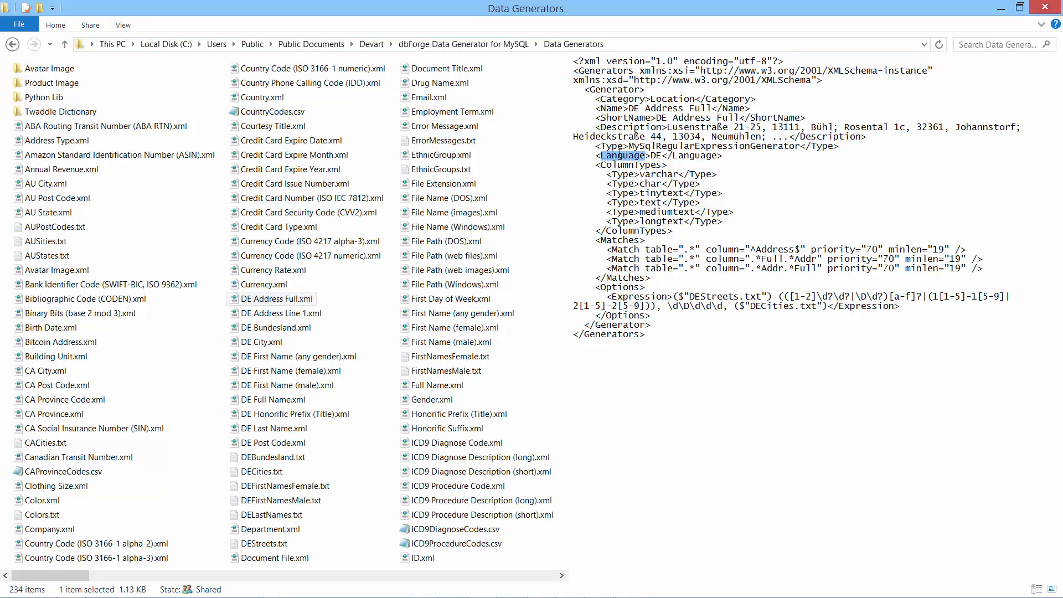
# Step: Preview DE Address Full.xml in the Data Generators folder
pyautogui.click(636, 297)
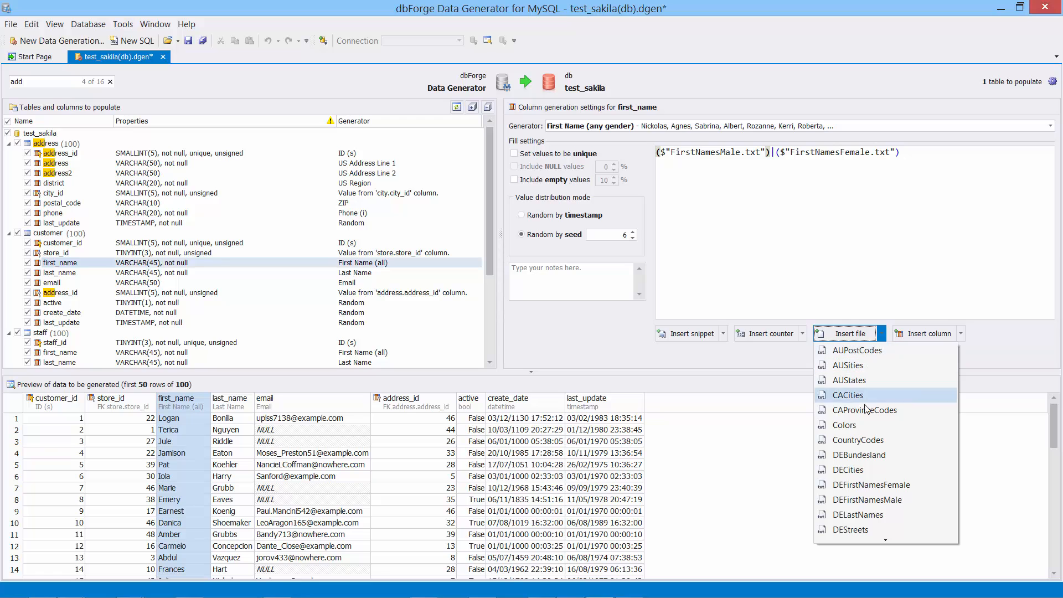
# Step: Insert DEFirstNamesFemale and DEFirstNamesMale files into the customer.first_name expression
pyautogui.scroll(-3)
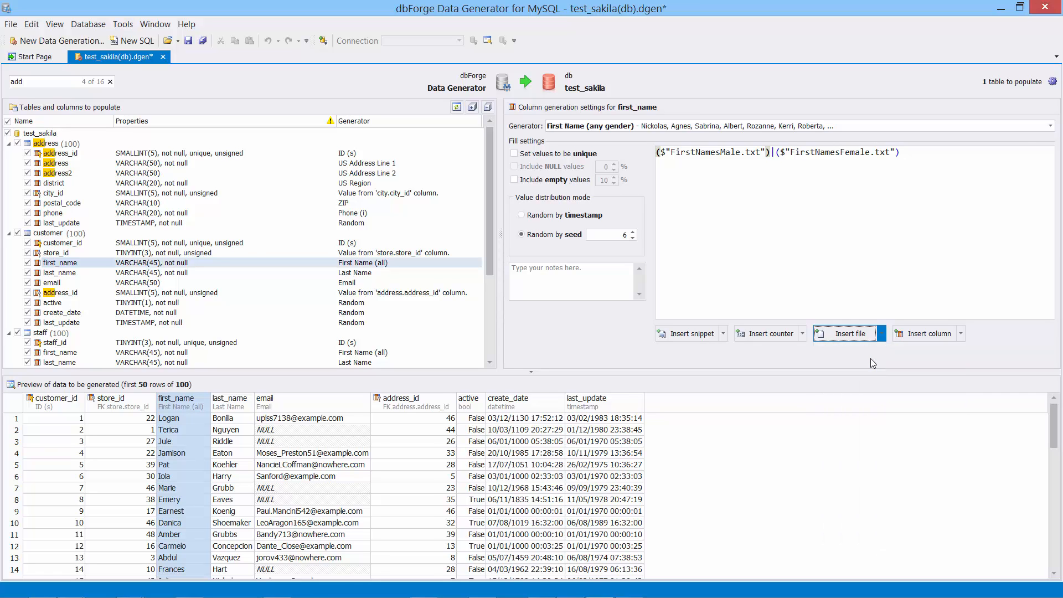
pyautogui.click(881, 333)
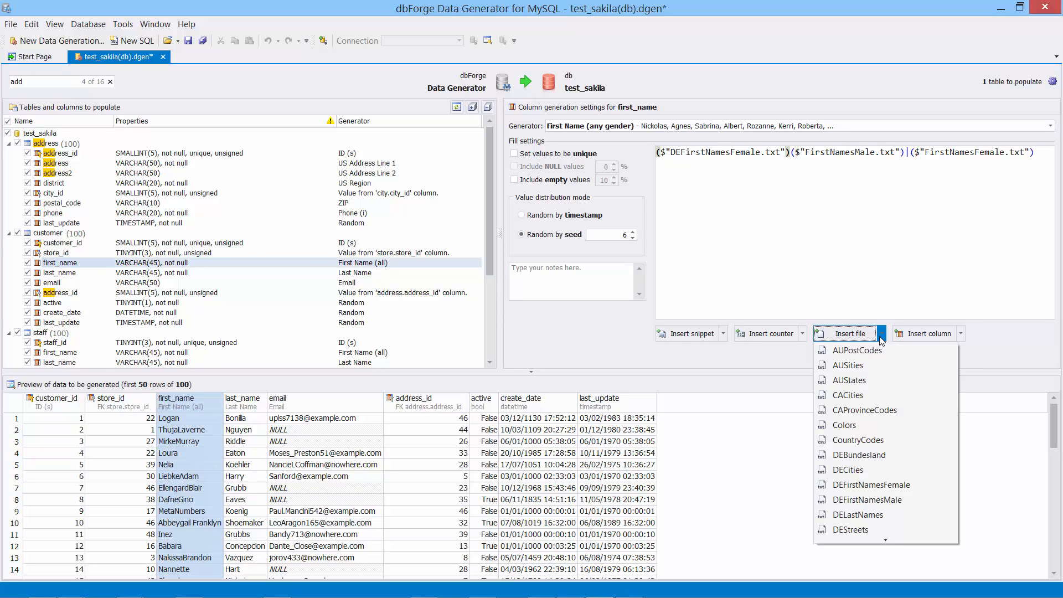
pyautogui.click(867, 500)
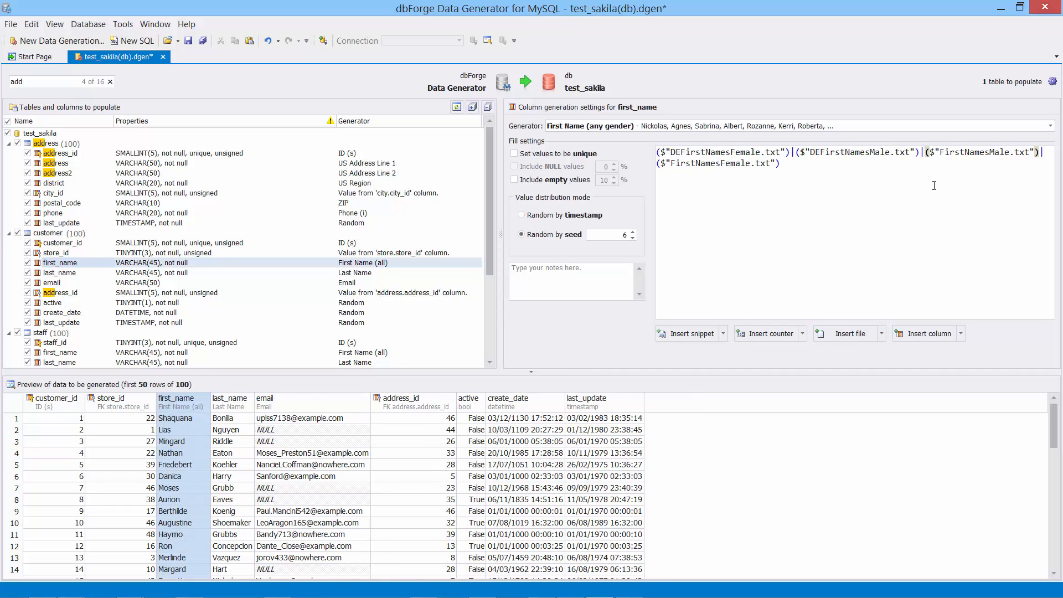
pyautogui.click(525, 82)
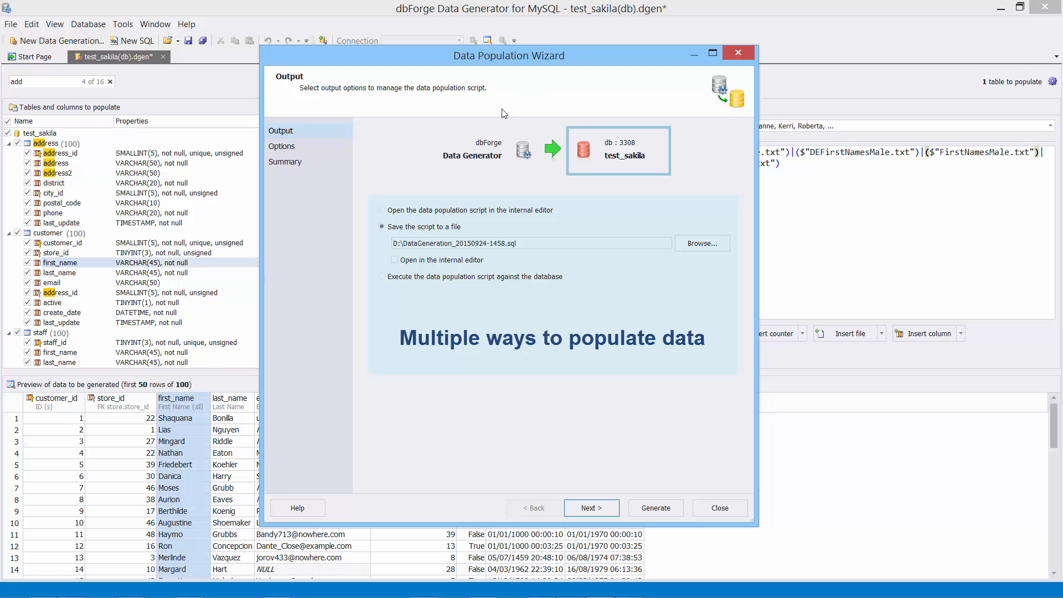
# Step: Generate the script to D:\DataGeneration_20150924-1458.sql and open it in the internal editor
pyautogui.click(394, 260)
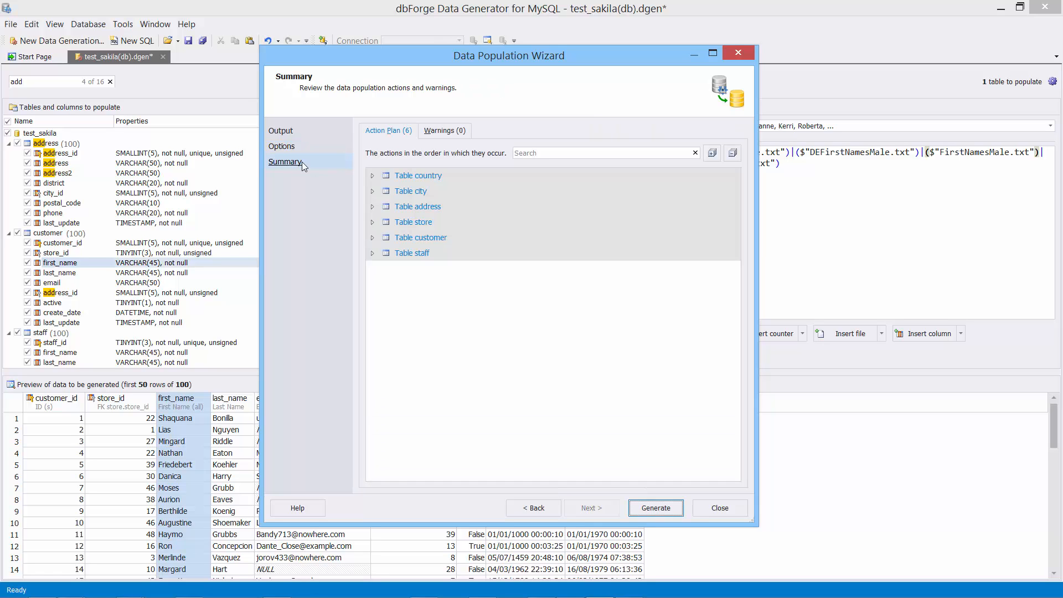
pyautogui.click(372, 175)
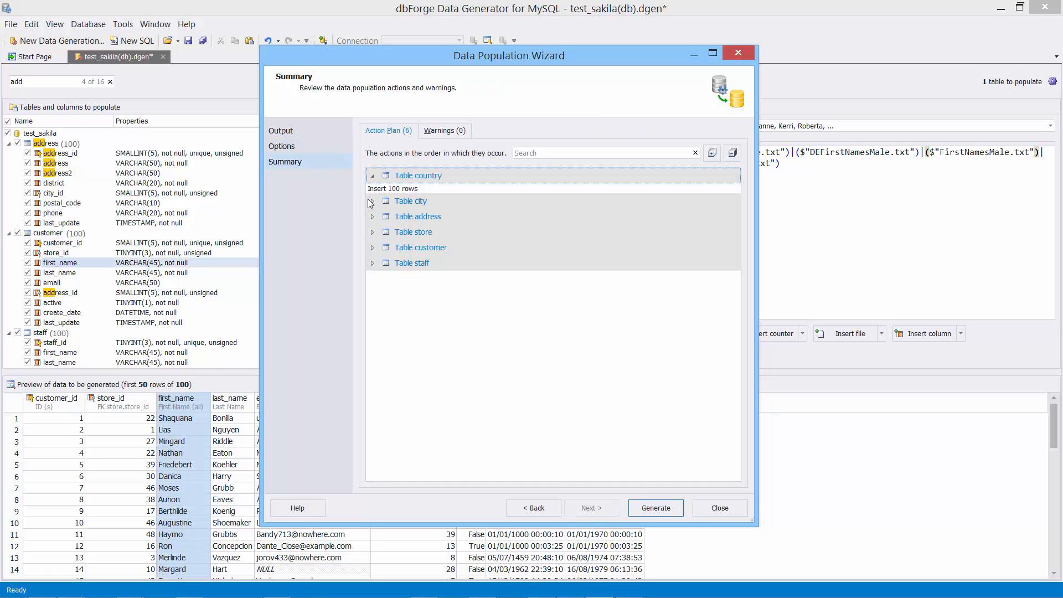
pyautogui.click(654, 508)
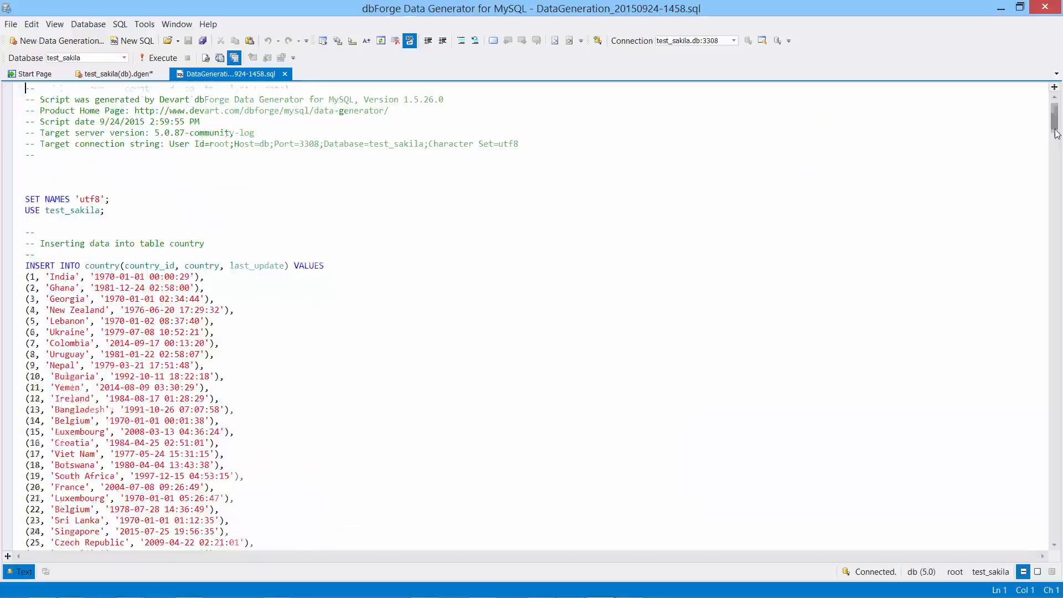
# Step: Review the generated script and execute all of it against test_sakila
pyautogui.scroll(-3)
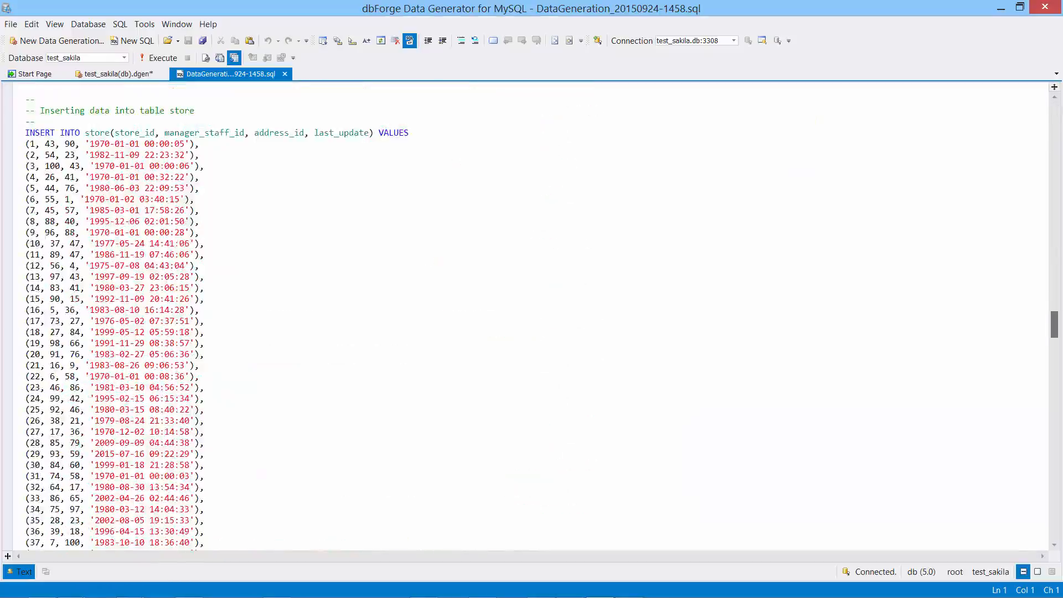
pyautogui.scroll(-3)
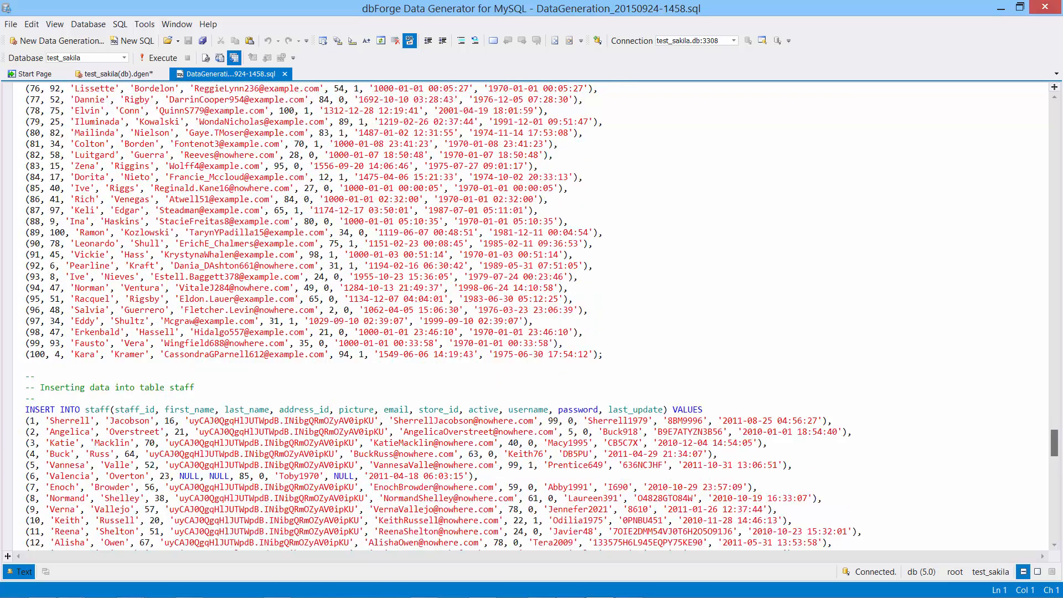
pyautogui.scroll(-3)
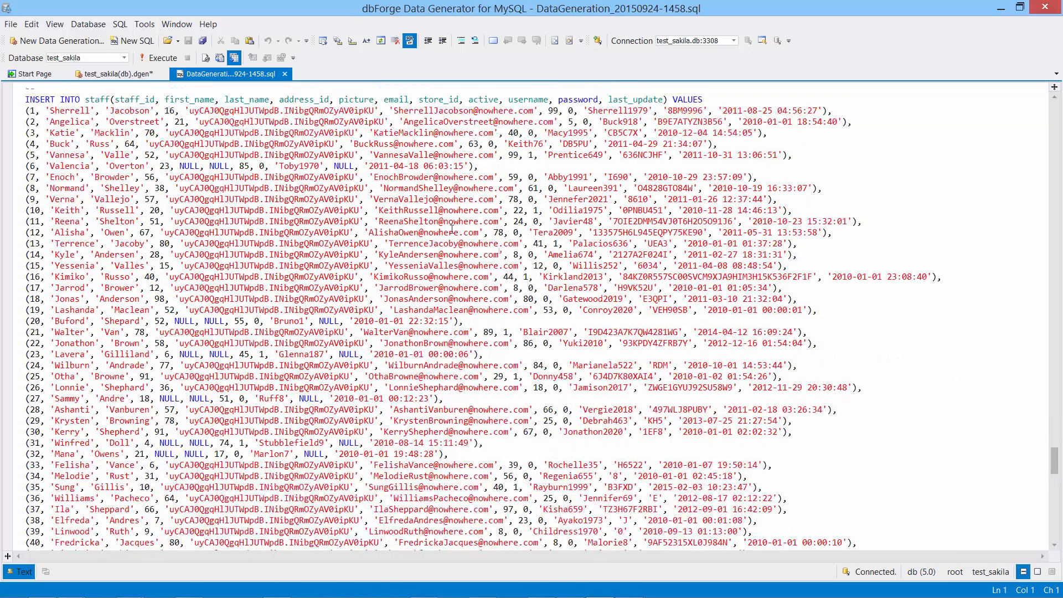
pyautogui.moveTo(156, 63)
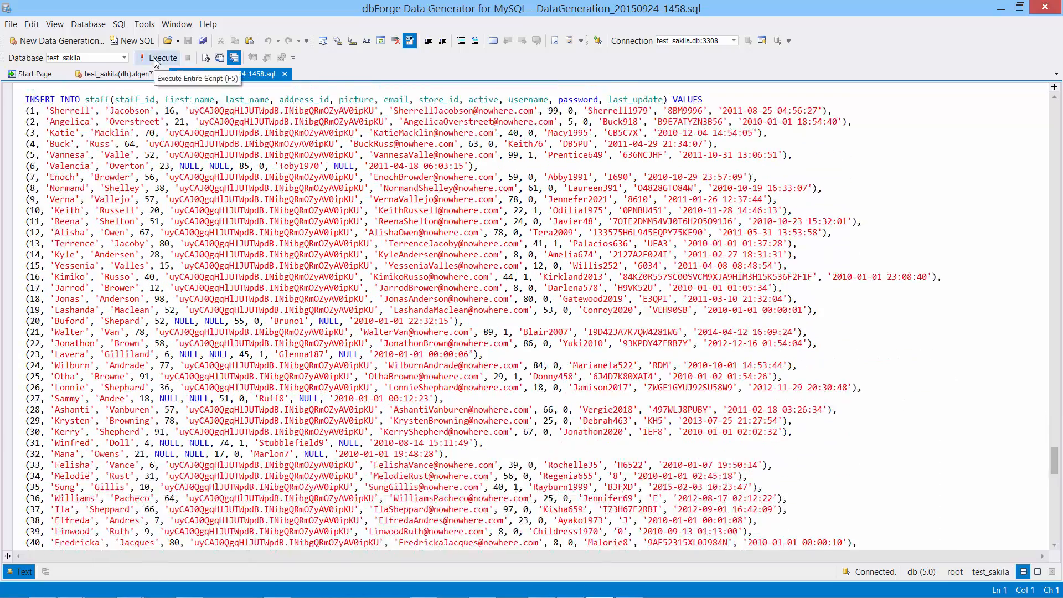
pyautogui.click(157, 57)
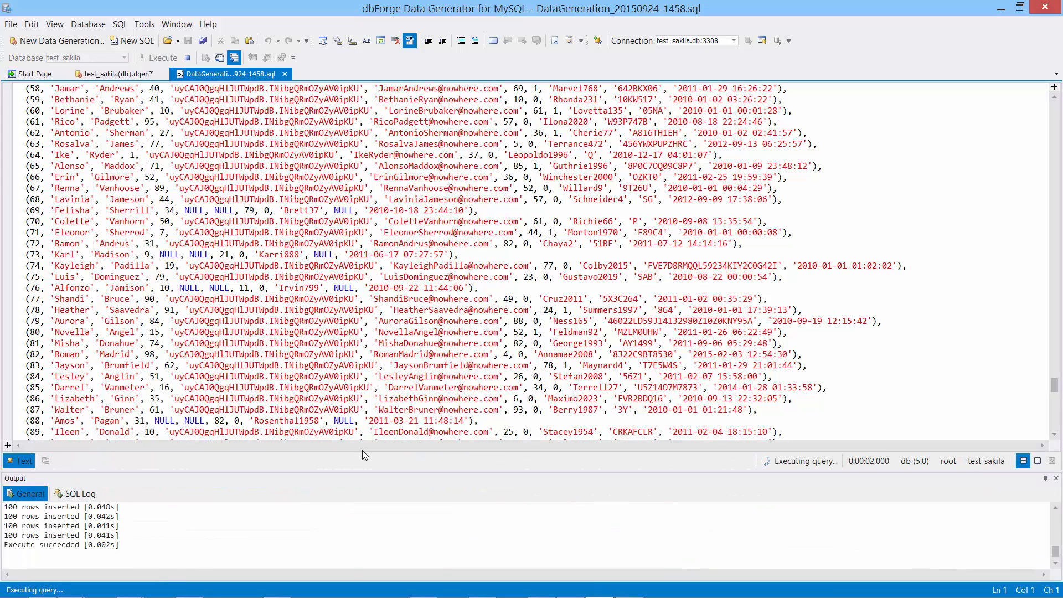